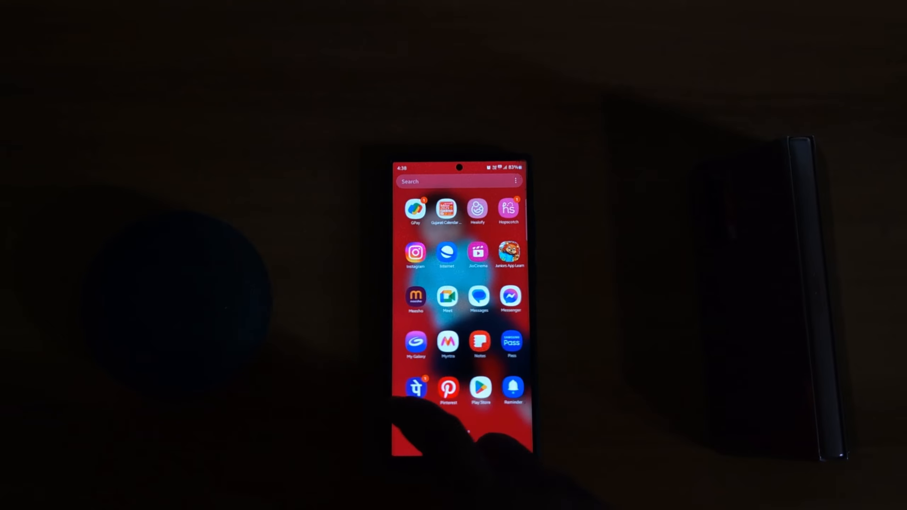
# Open Settings from the app drawer and scroll down toward the Apps entry.
pyautogui.hscroll(-3)
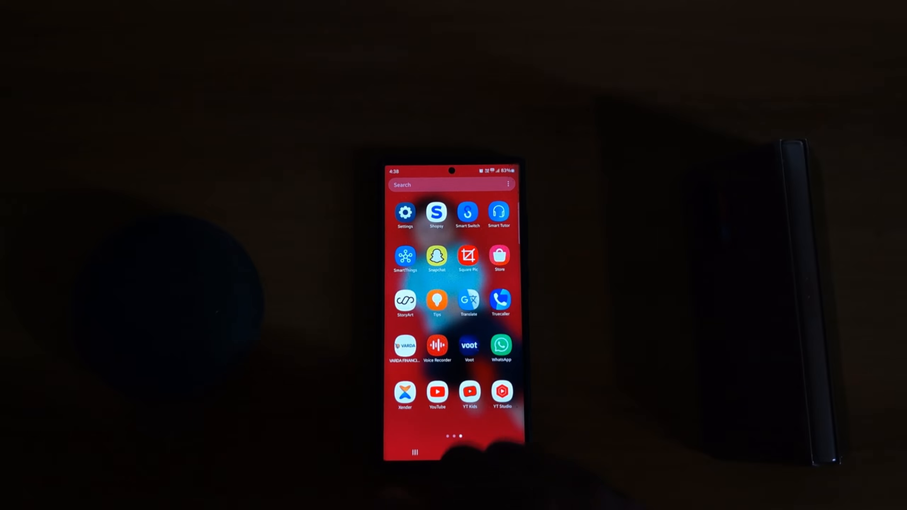
pyautogui.click(405, 211)
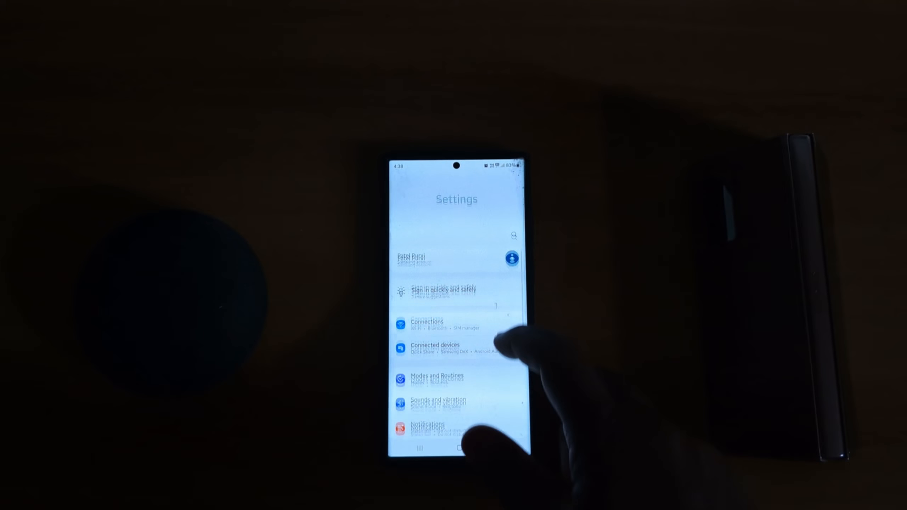
pyautogui.scroll(-3)
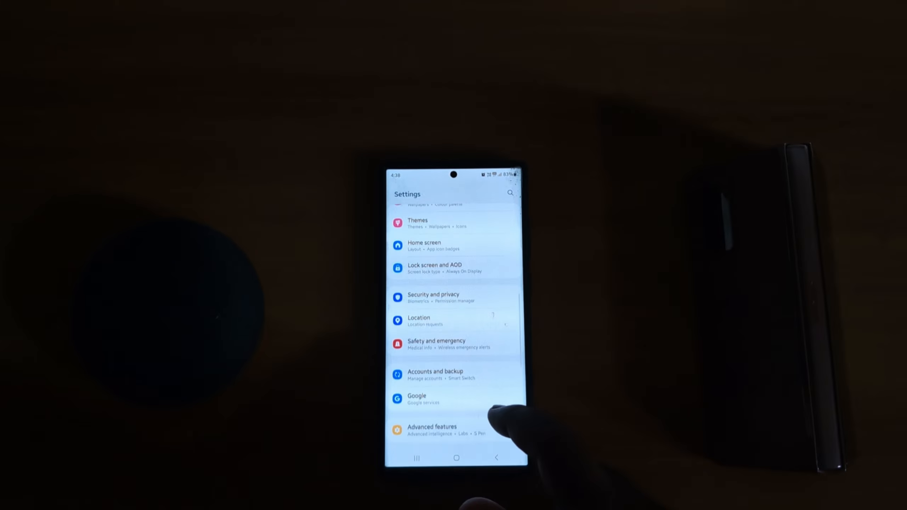
pyautogui.scroll(-3)
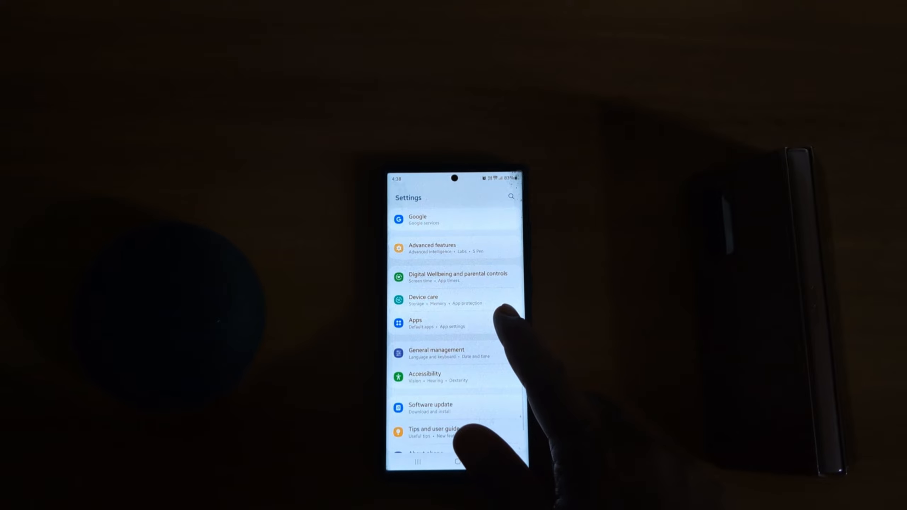
# Open the Apps list and scroll down to Android System Intelligence.
pyautogui.click(415, 323)
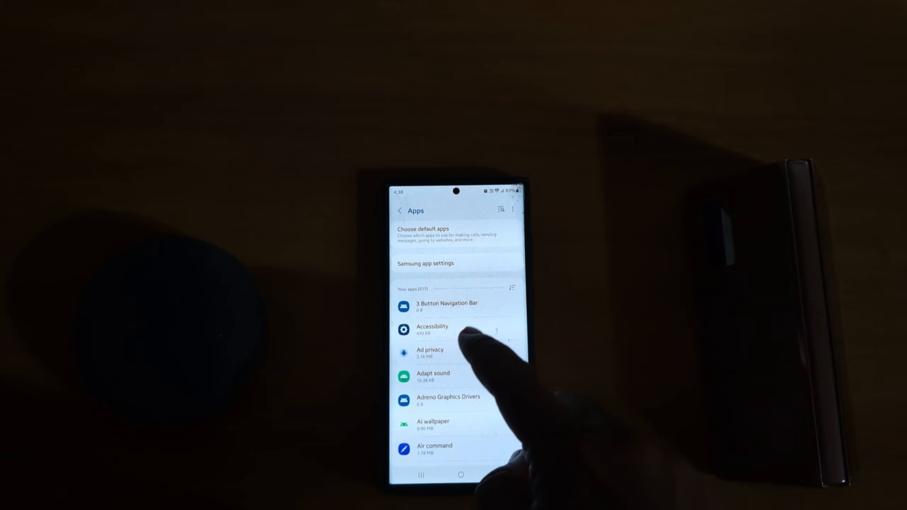
pyautogui.scroll(-3)
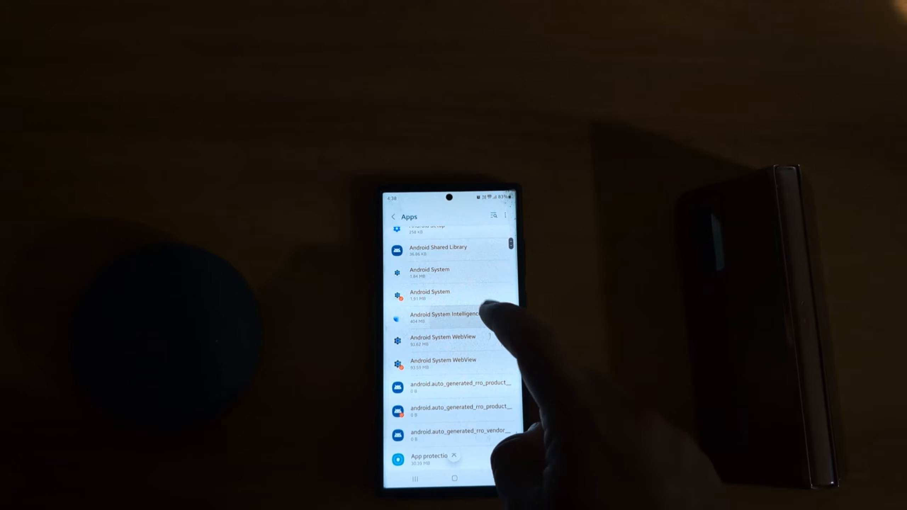
# Uninstall updates for Android System Intelligence from its App info menu and confirm with OK.
pyautogui.click(444, 317)
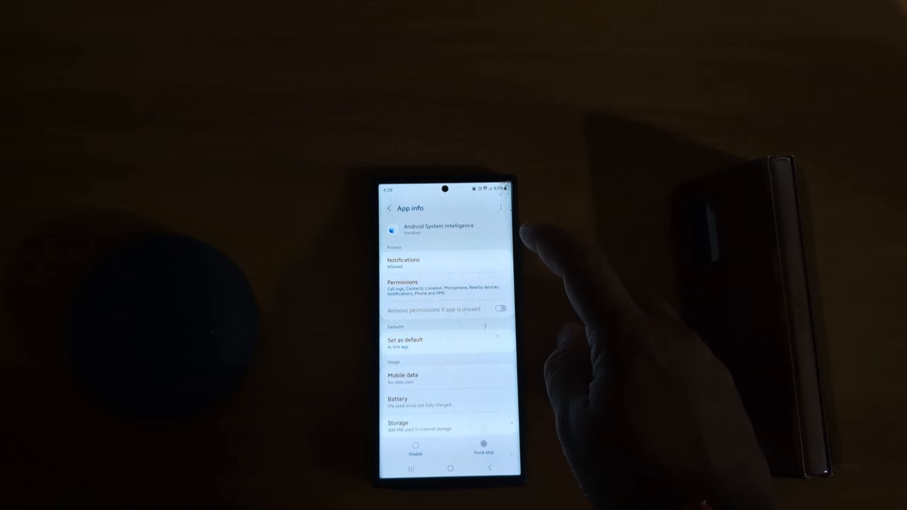
pyautogui.click(500, 207)
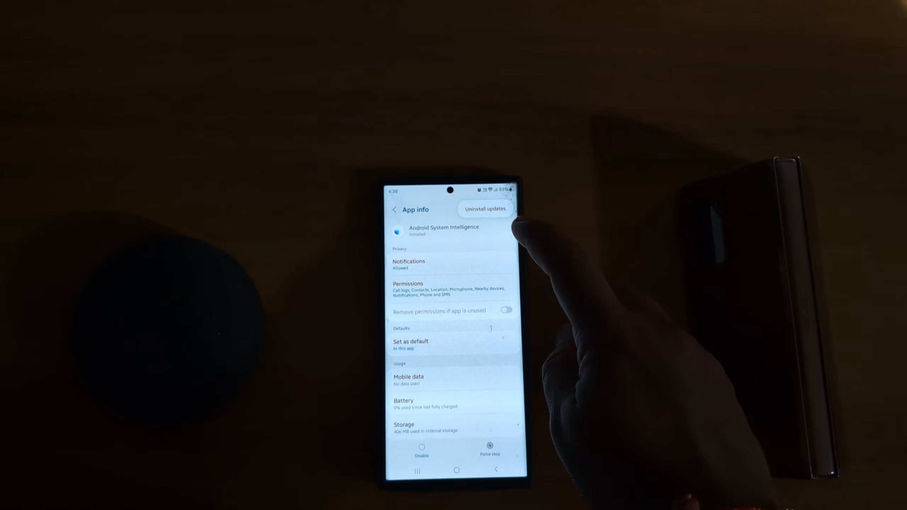
pyautogui.click(485, 209)
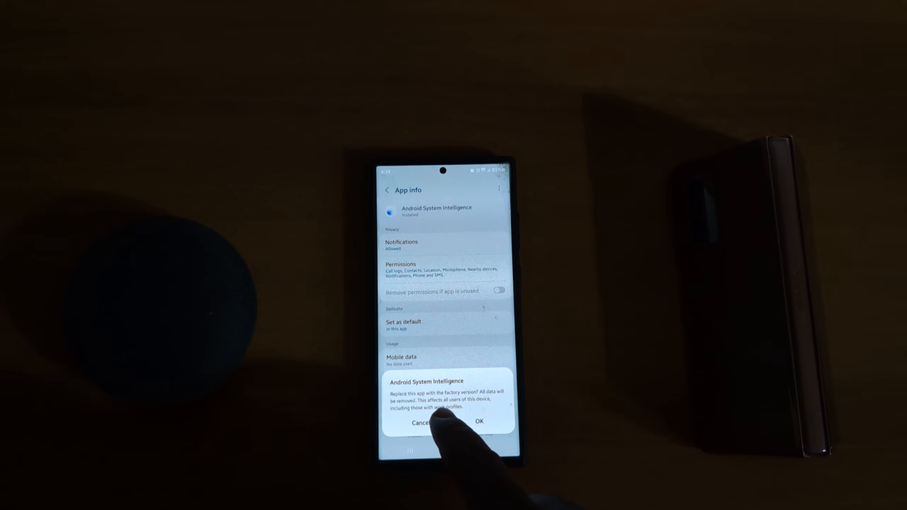
pyautogui.click(478, 421)
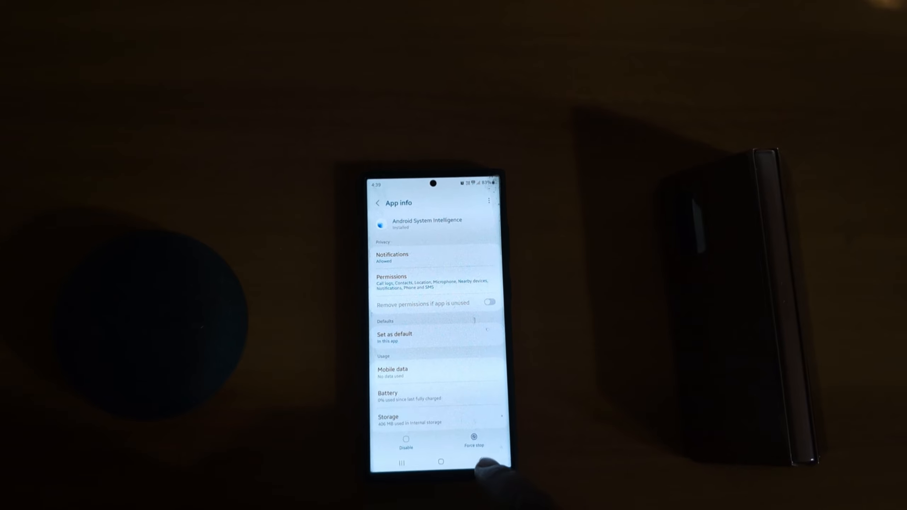
# Return to the Apps list and briefly view AR Emoji Editor's app details.
pyautogui.click(376, 203)
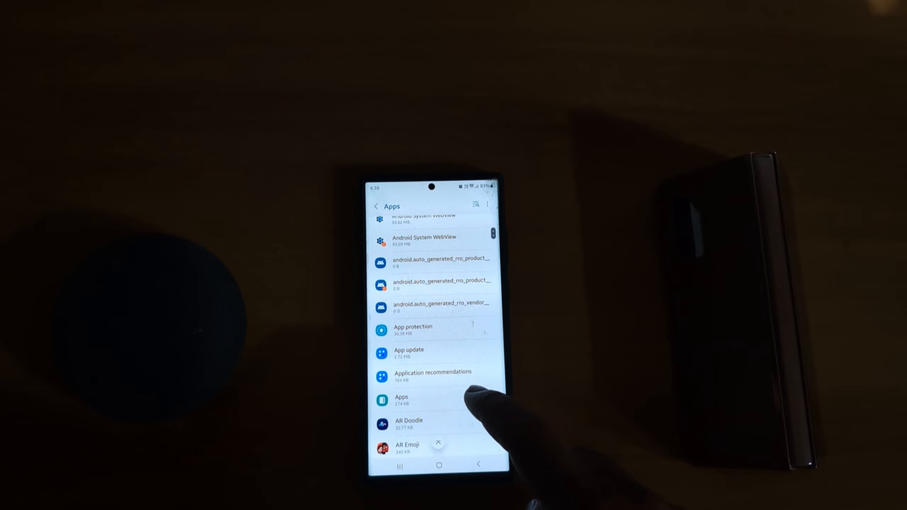
pyautogui.scroll(3)
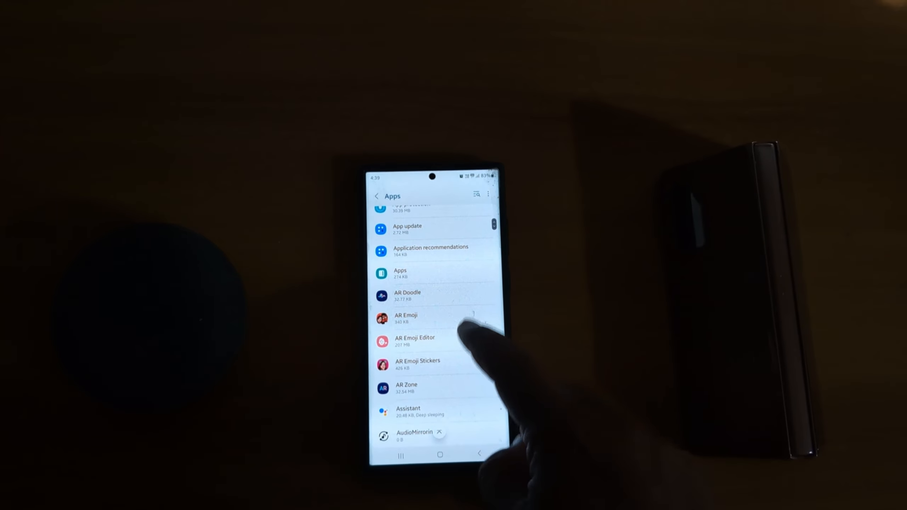
pyautogui.click(414, 342)
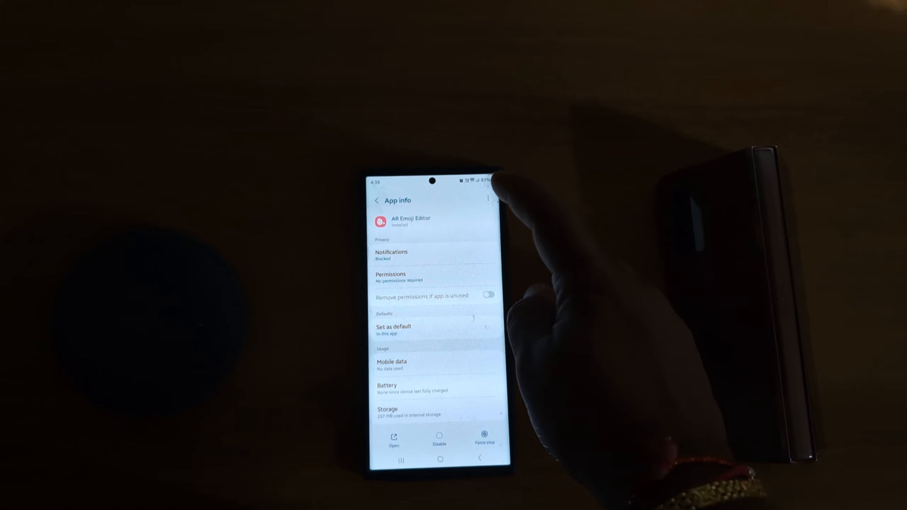
pyautogui.click(489, 185)
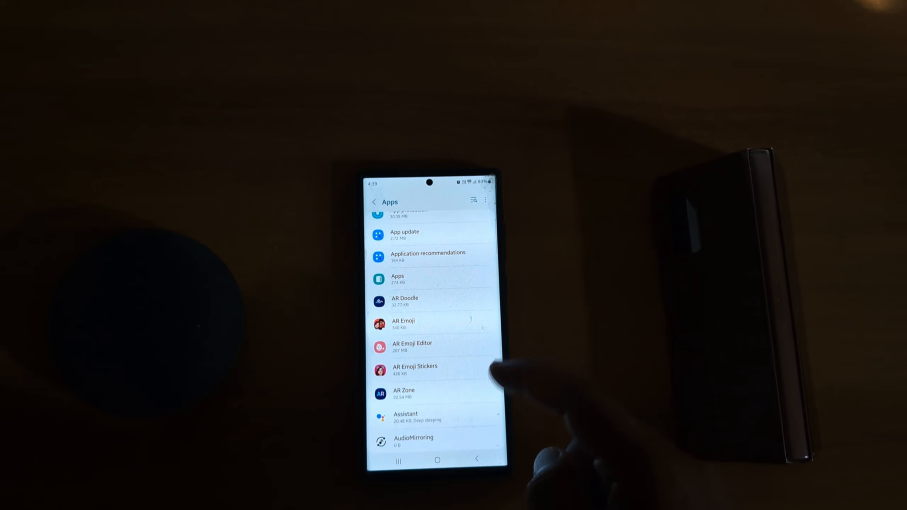
# View Auto doodle's app details, return to Settings, then go to the home screen.
pyautogui.scroll(-3)
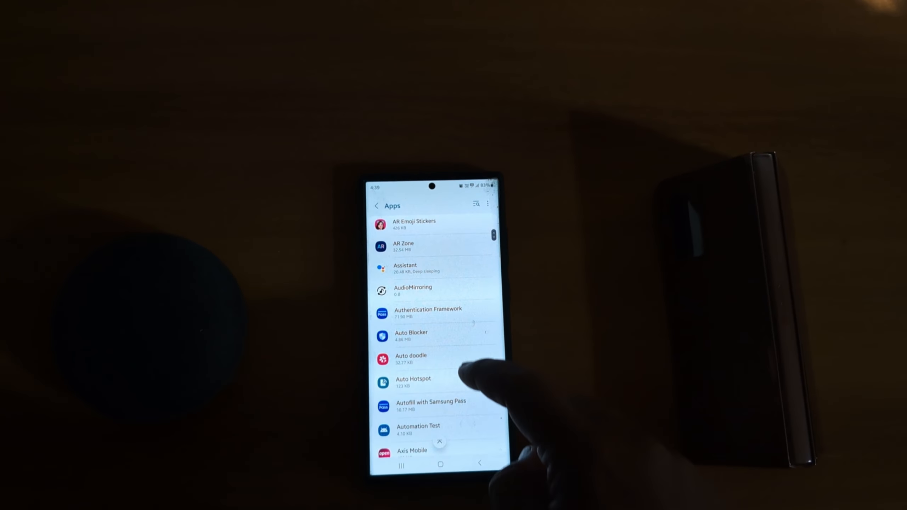
pyautogui.click(411, 359)
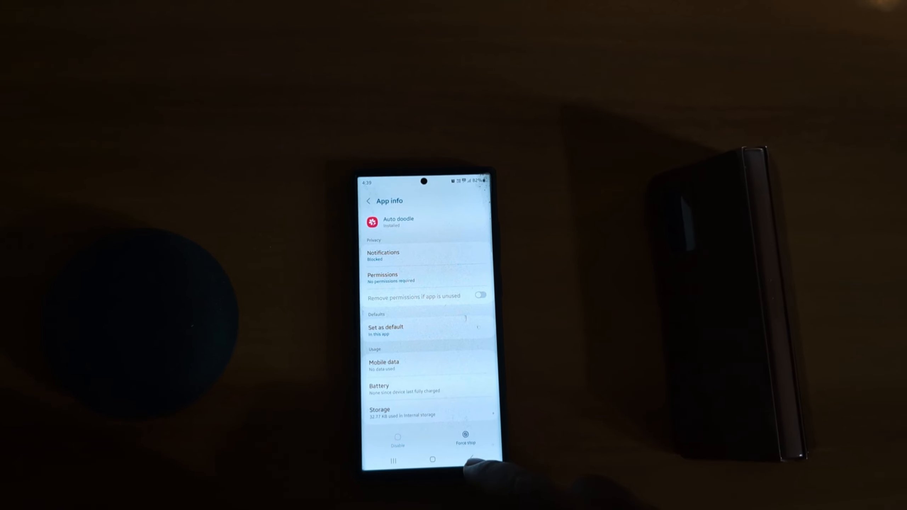
pyautogui.click(368, 200)
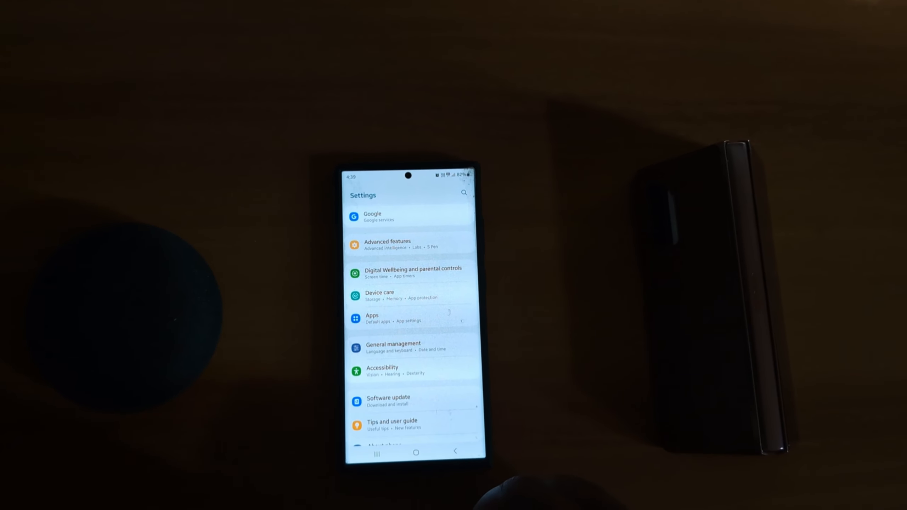
pyautogui.click(415, 453)
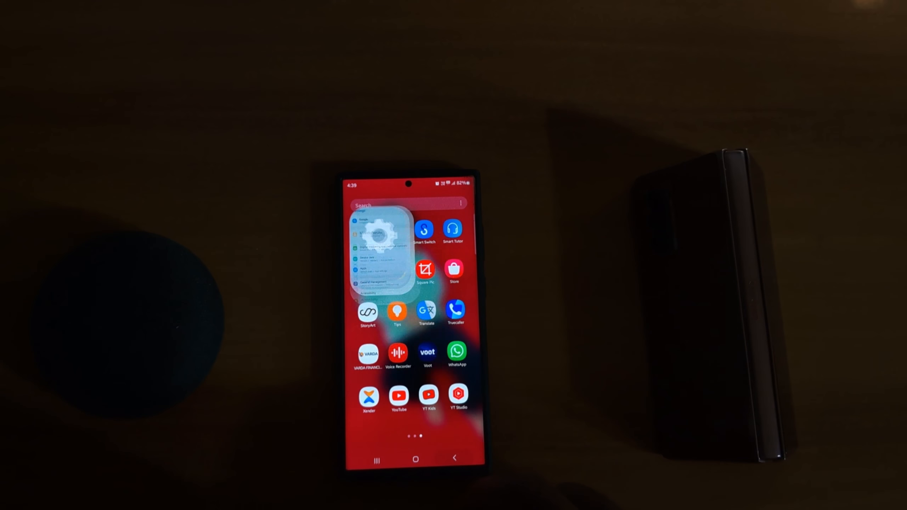